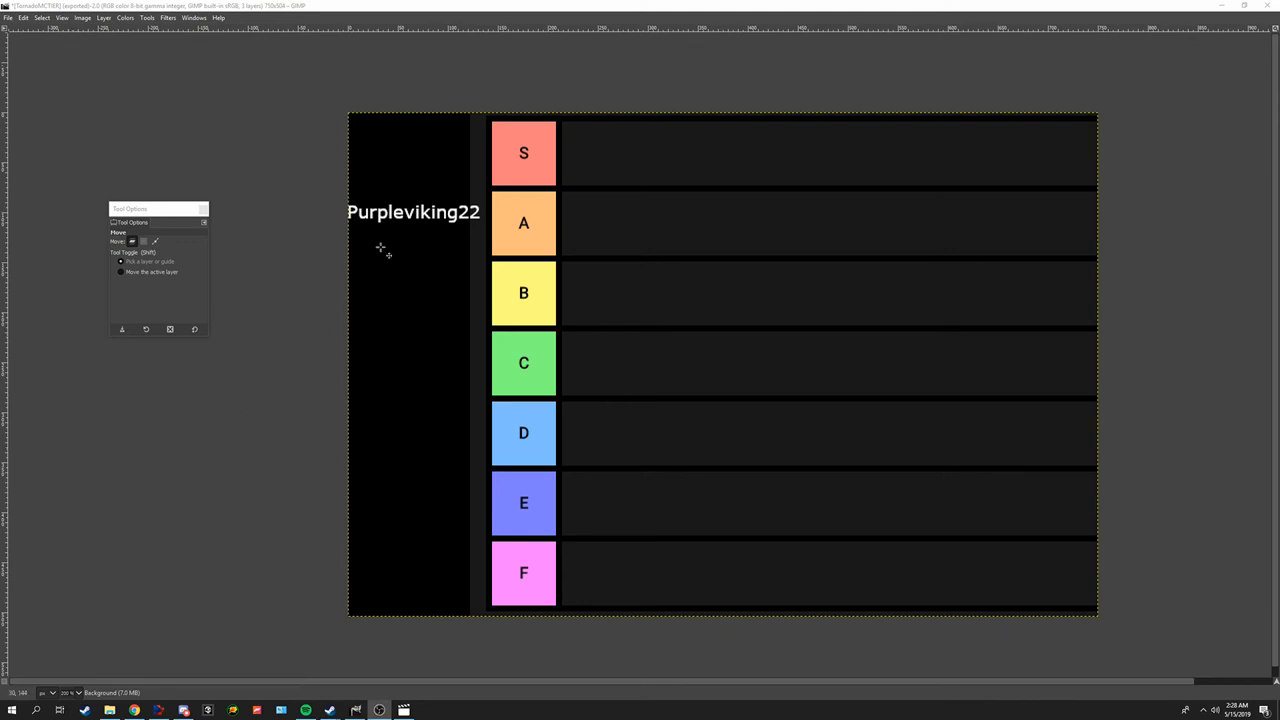
mouse_move(652, 191)
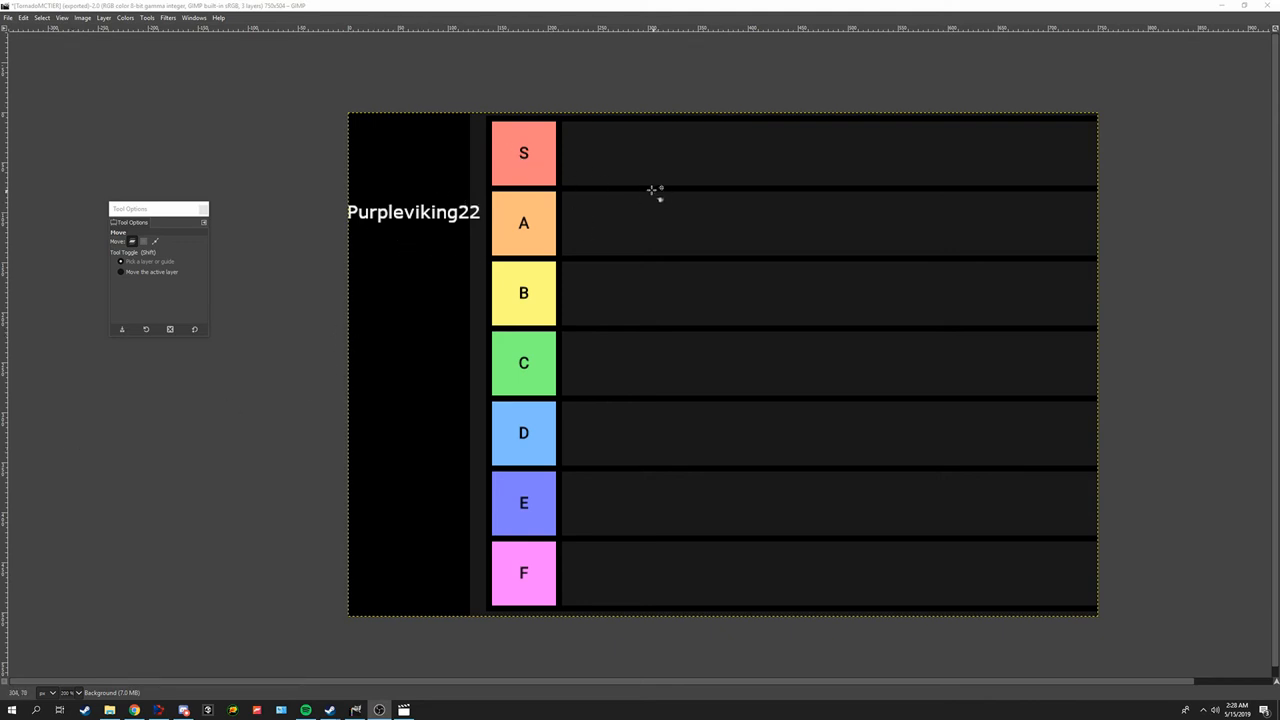
mouse_move(623, 180)
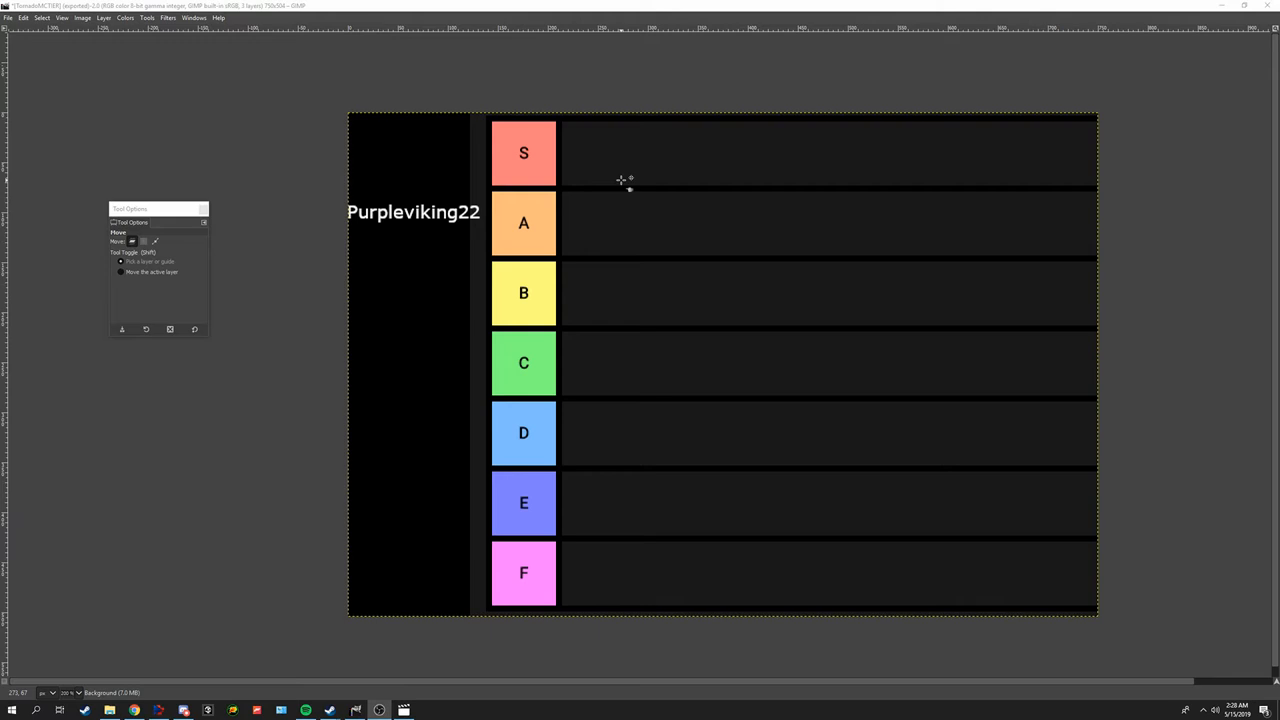
mouse_move(467, 186)
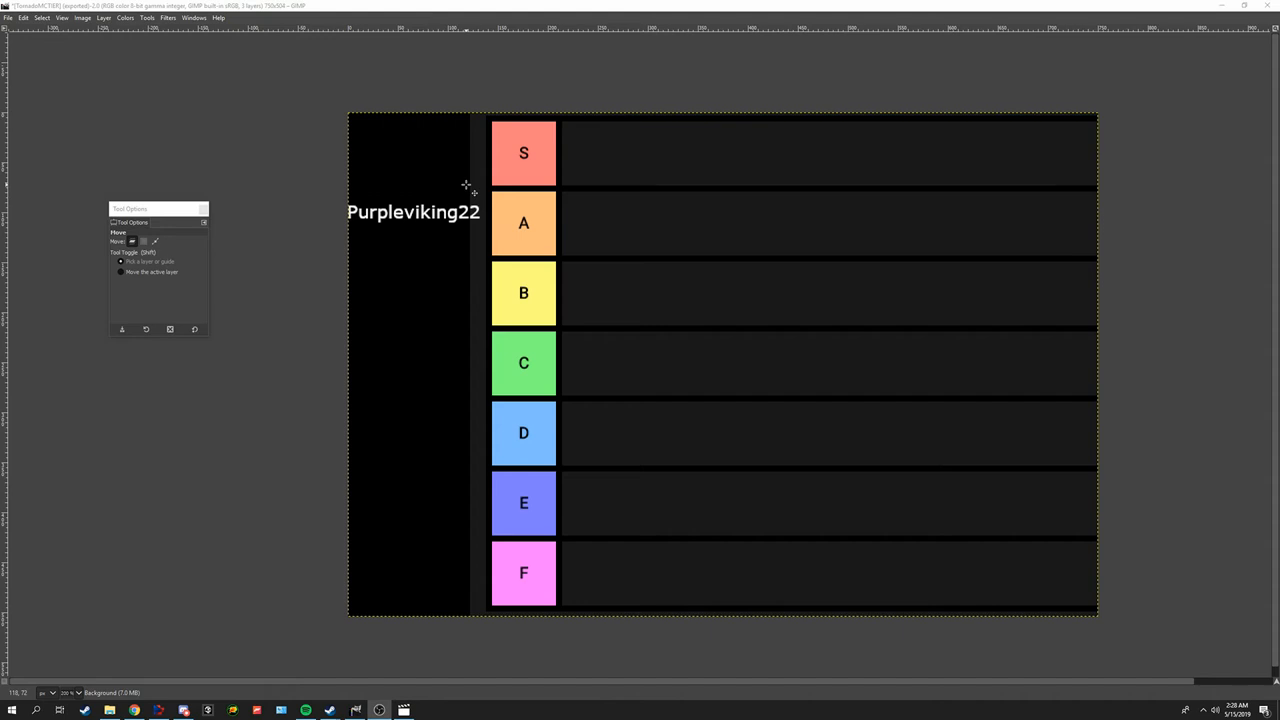
mouse_move(406, 192)
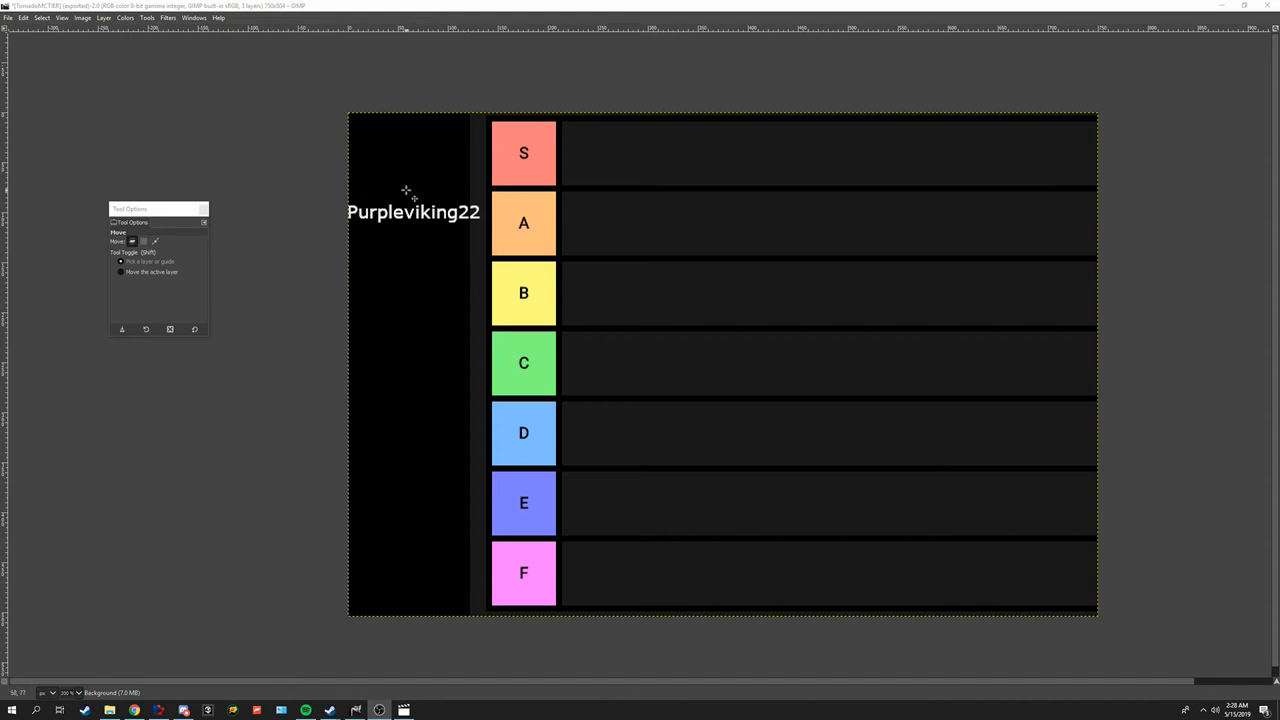
mouse_move(413, 225)
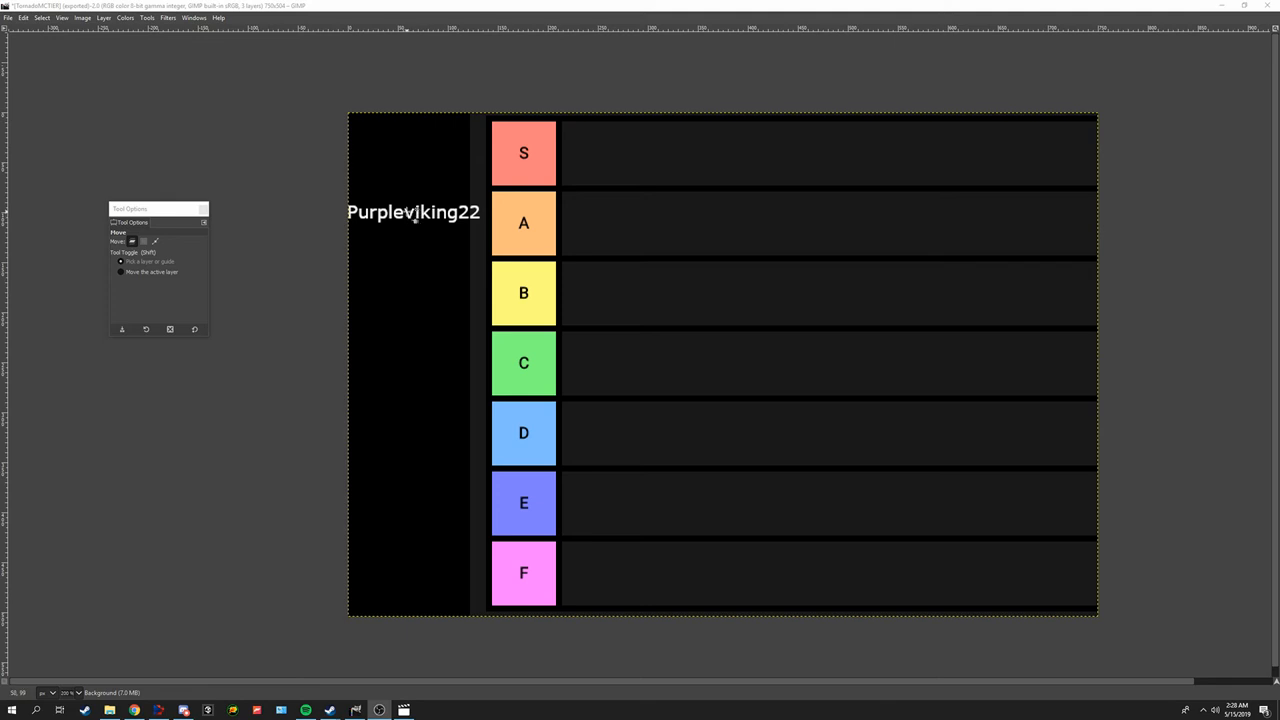
left_click(414, 211)
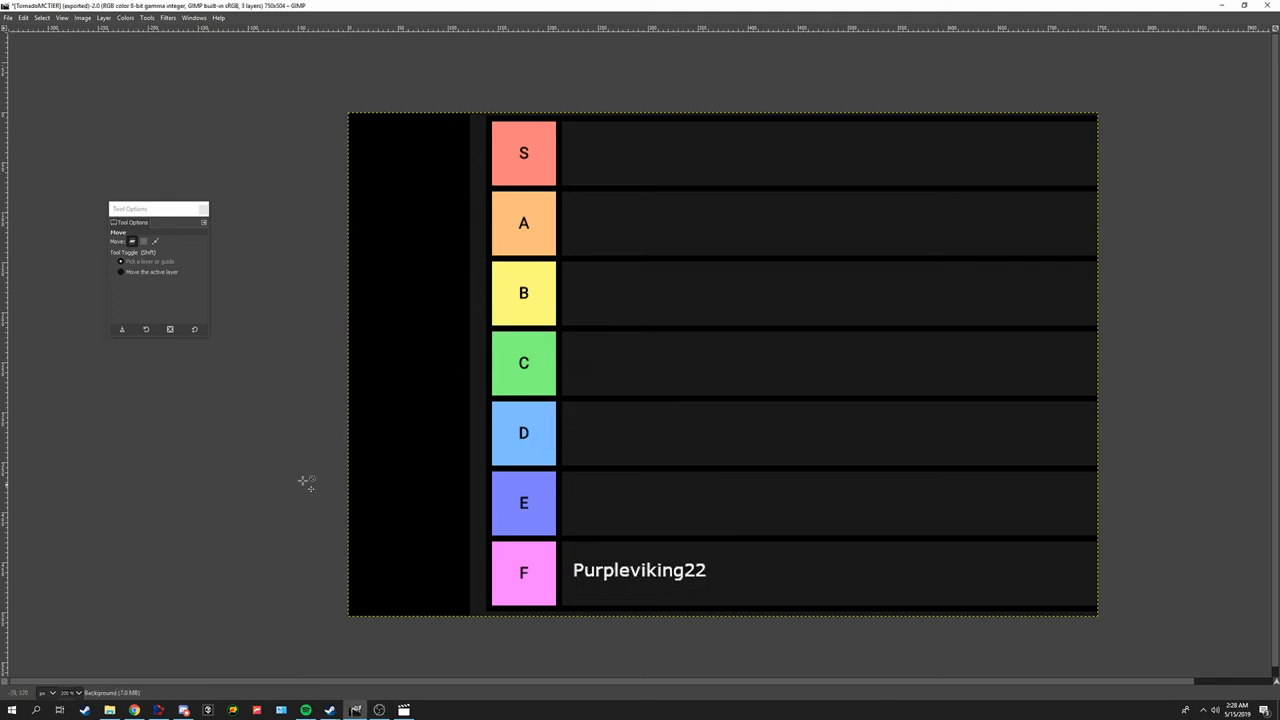
mouse_move(265, 490)
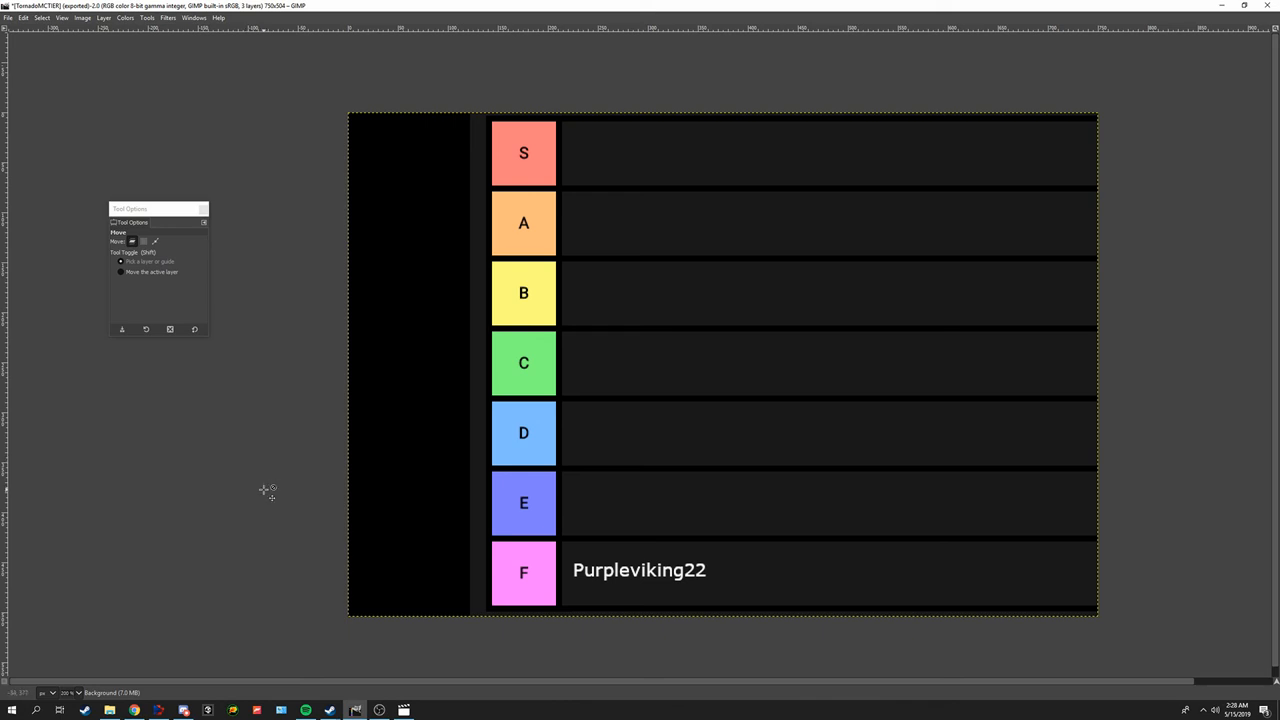
mouse_move(266, 488)
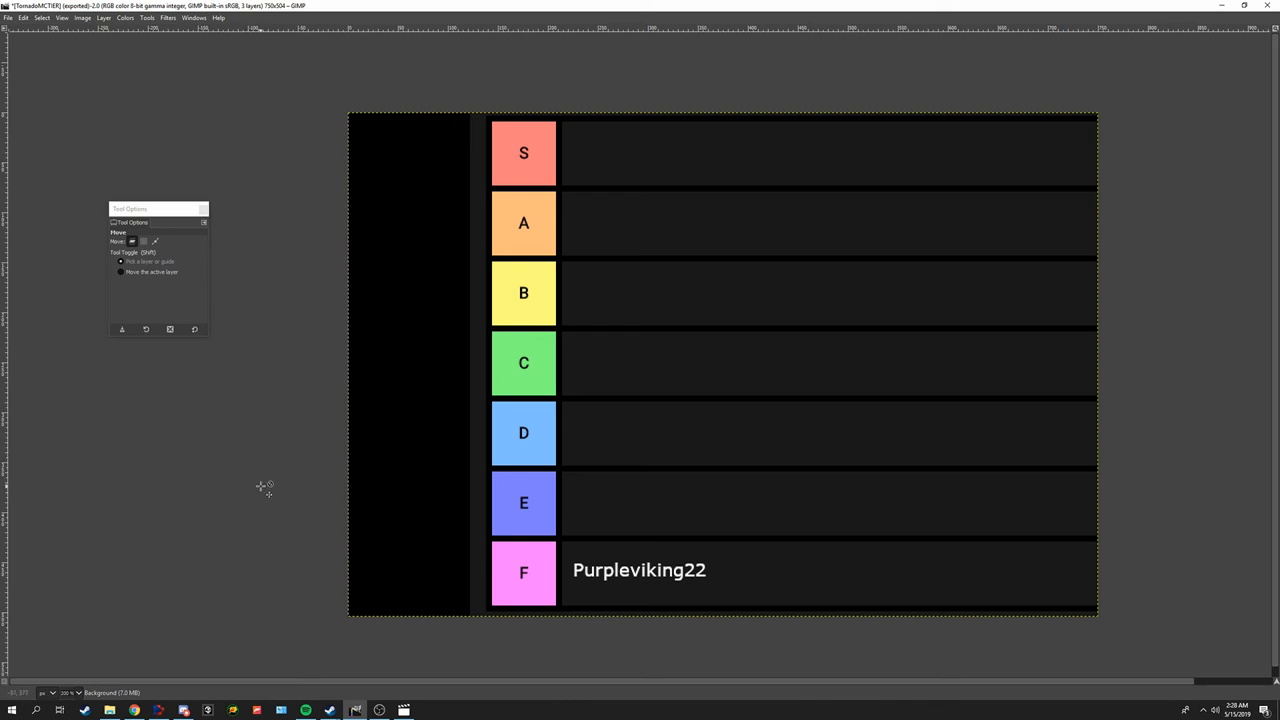
mouse_move(258, 365)
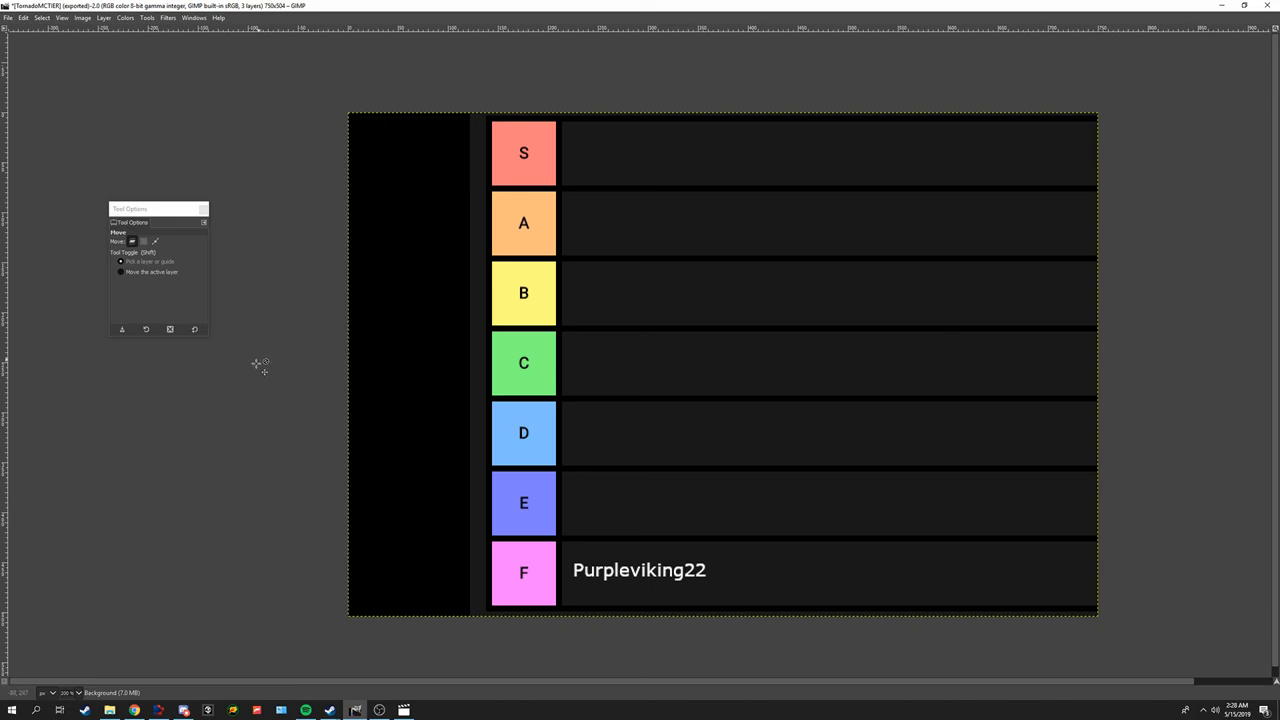